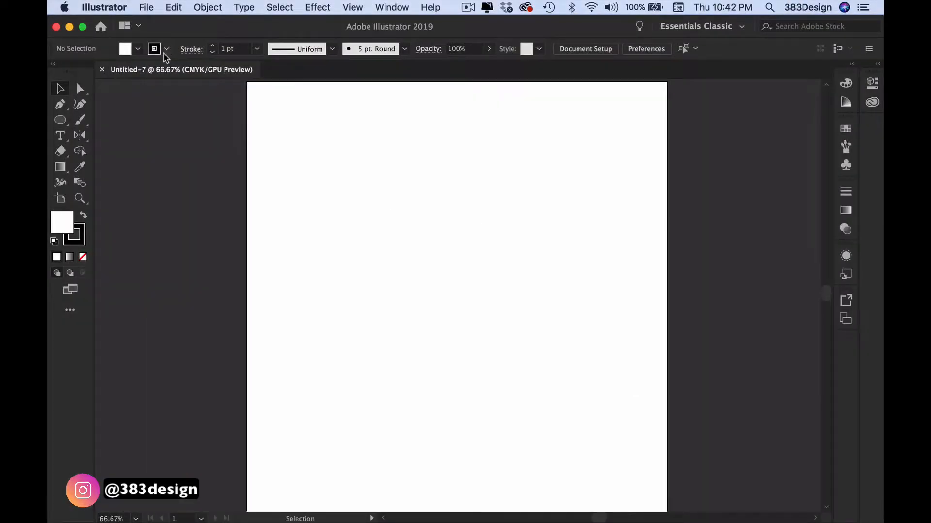
Place the zipper slider photo on the artboard and set its opacity to 38%
click(145, 7)
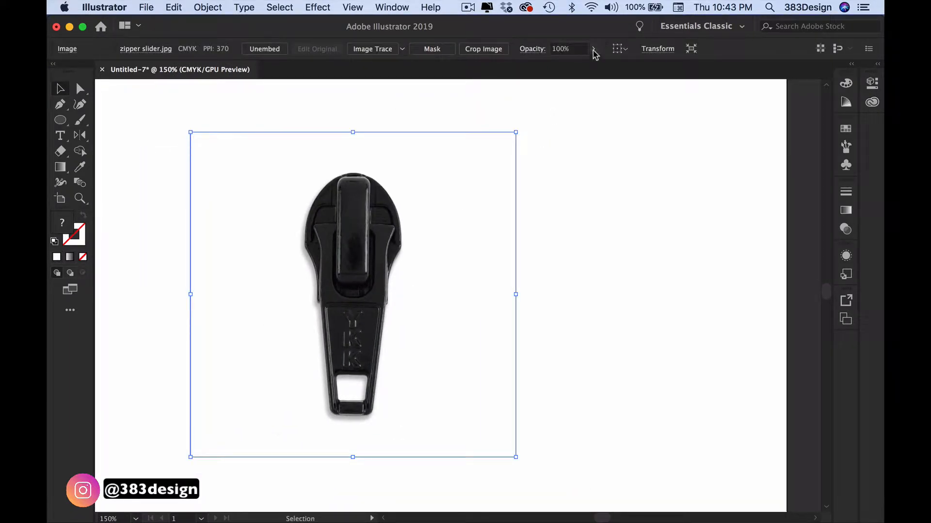
click(563, 64)
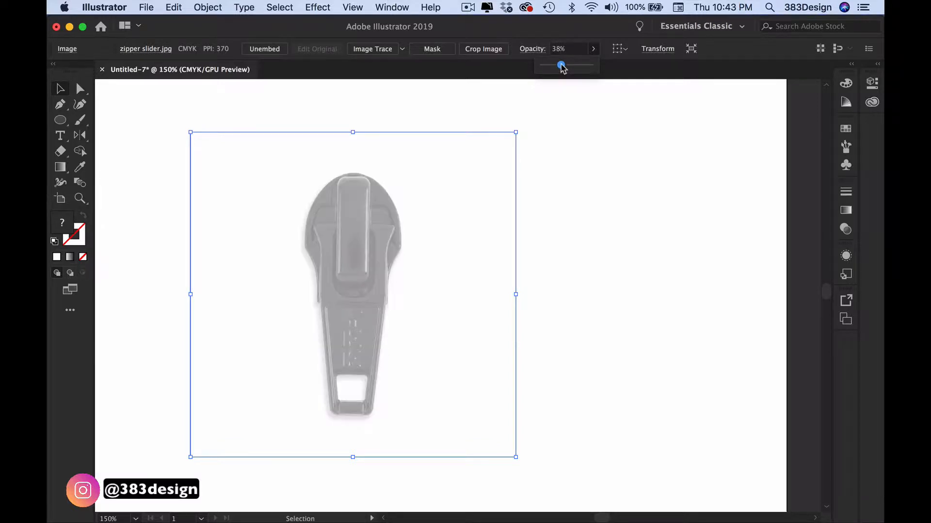
click(207, 7)
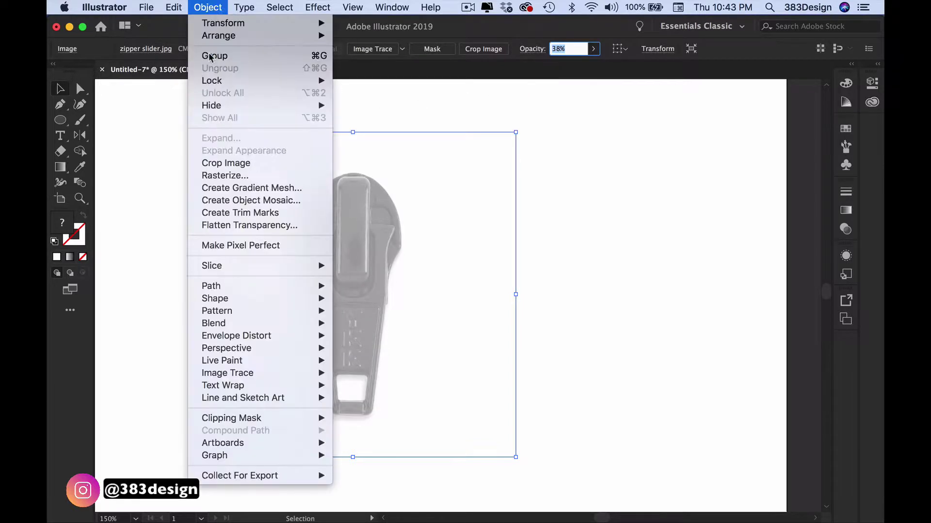
mouse_move(211, 80)
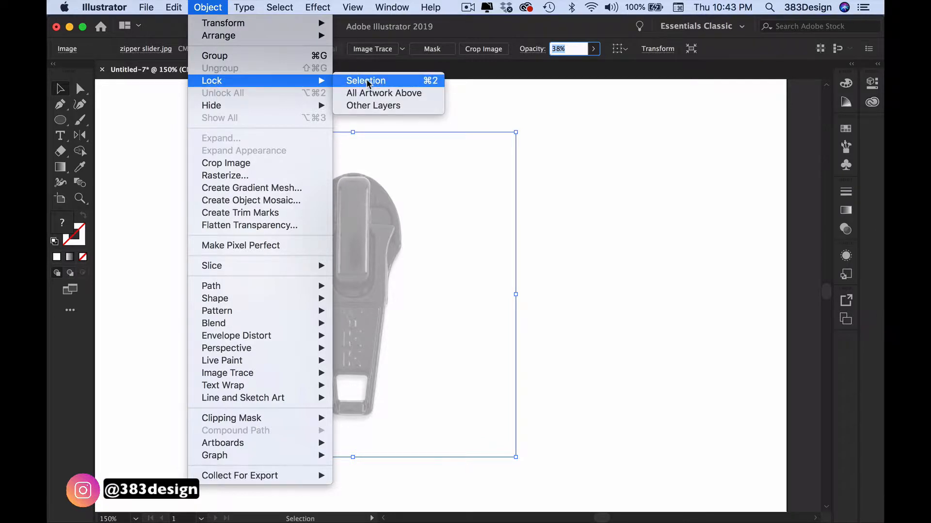
Lock the photo, show rulers, add a vertical centre guide, and set fill to None
click(366, 80)
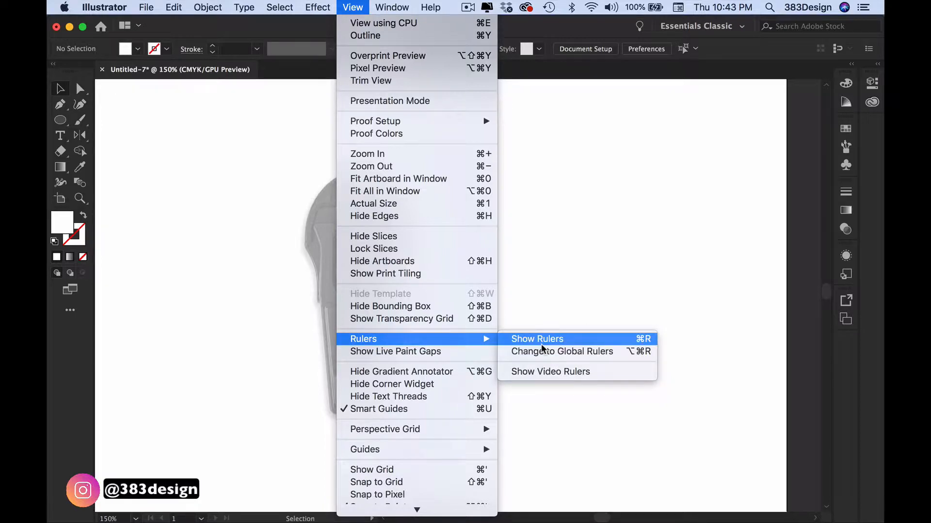
click(537, 339)
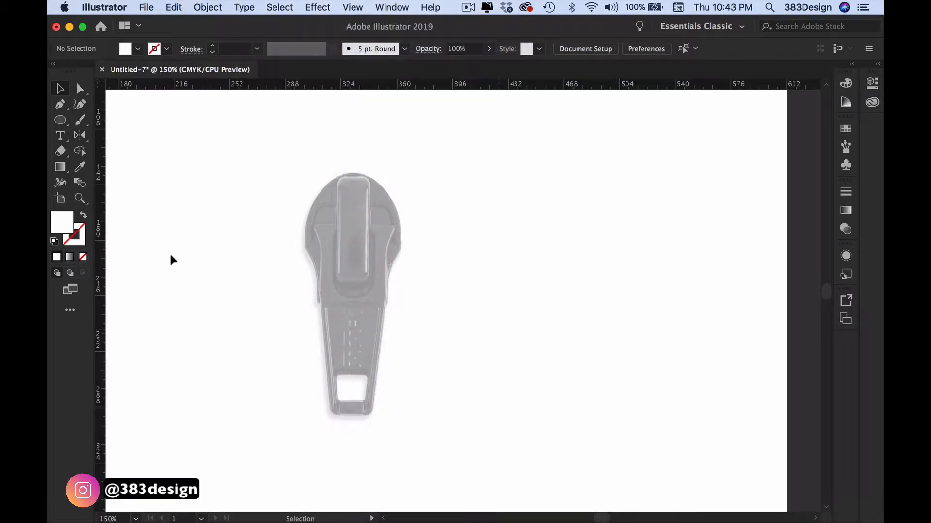
drag(99, 262, 346, 261)
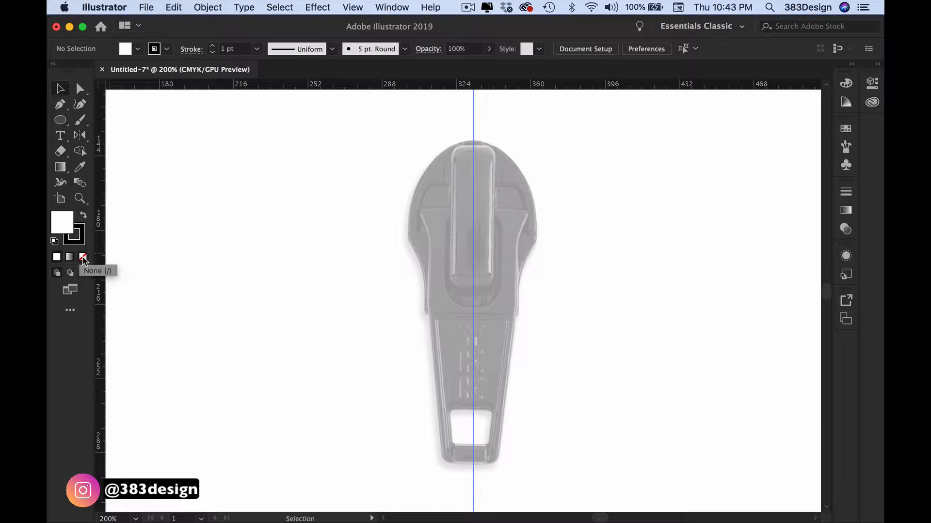
click(82, 256)
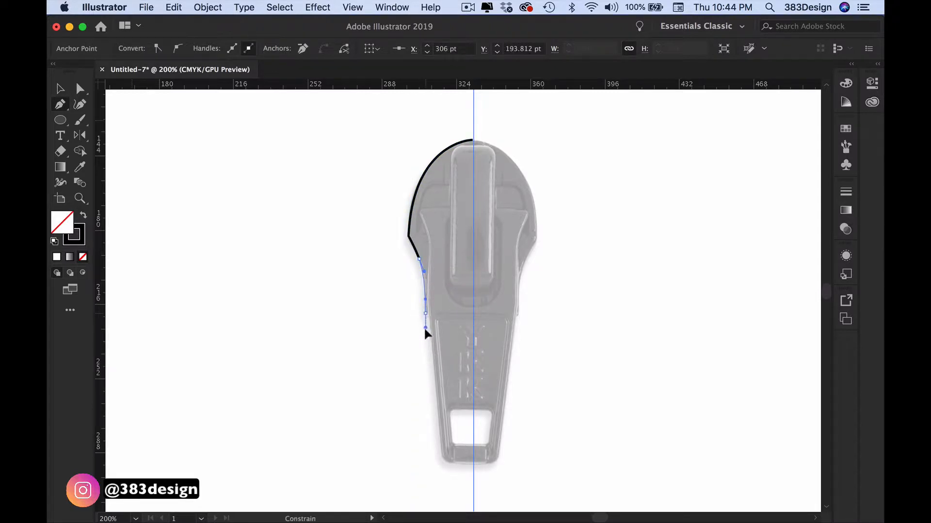
Finish the half-body path and join it with its mirrored copy at the top anchors
click(475, 314)
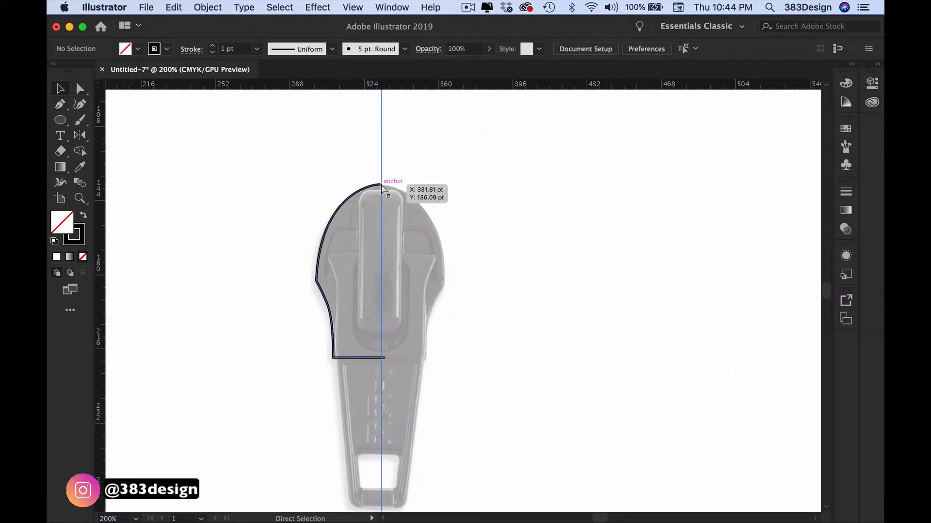
click(383, 188)
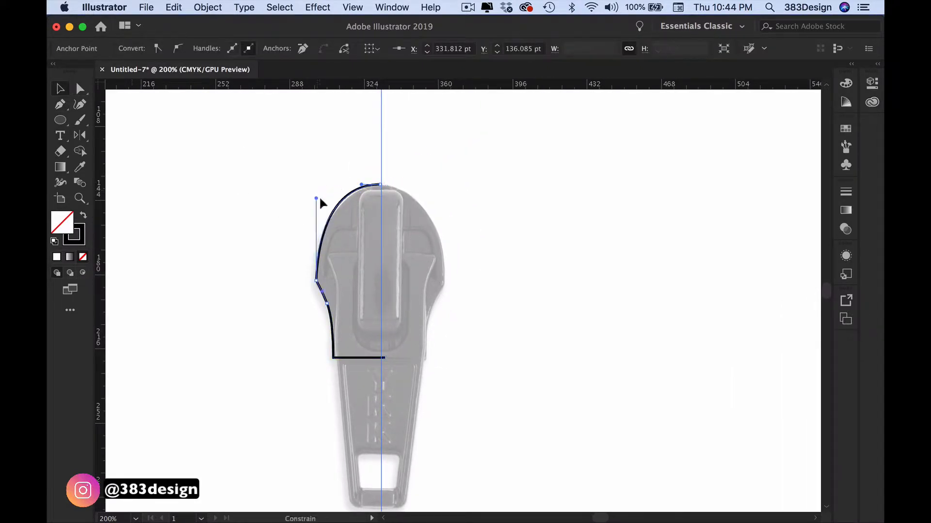
click(59, 88)
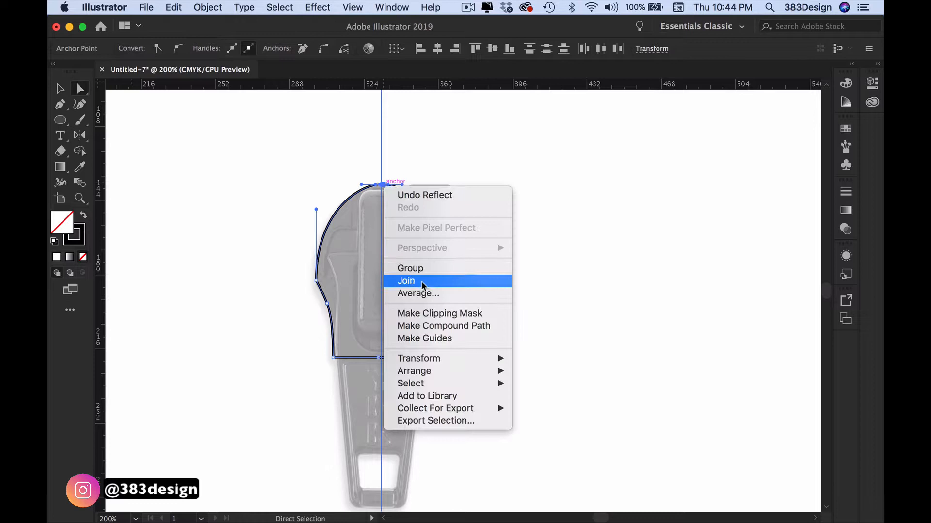
click(406, 281)
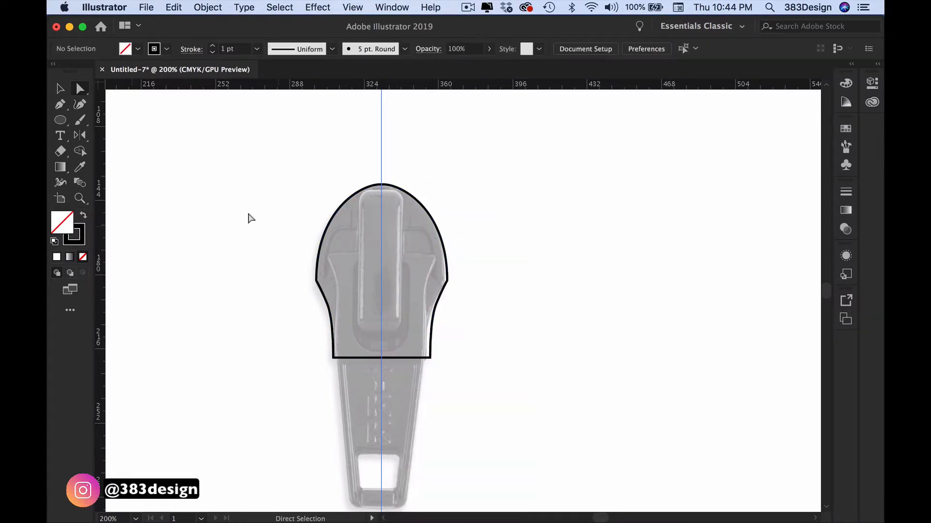
click(60, 120)
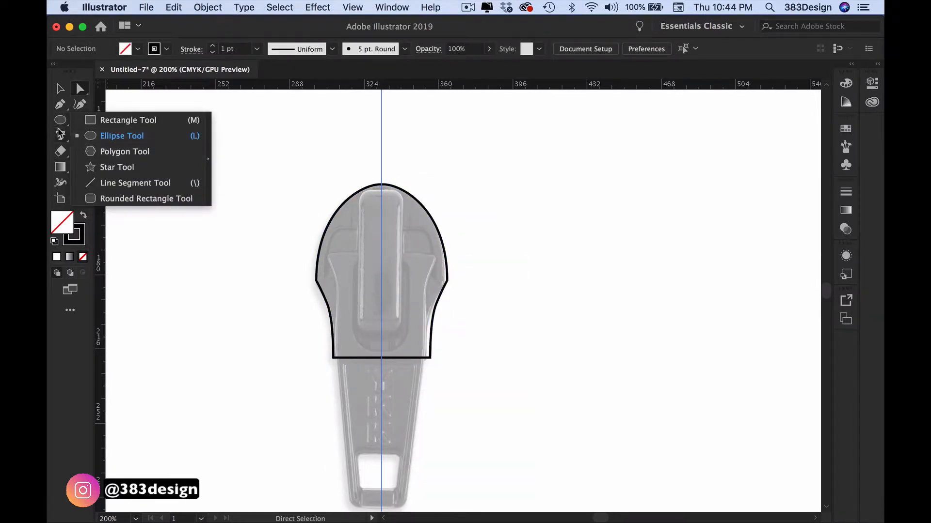
Draw a rounded rectangle over the raised bridge and tweak its corner radius
click(145, 198)
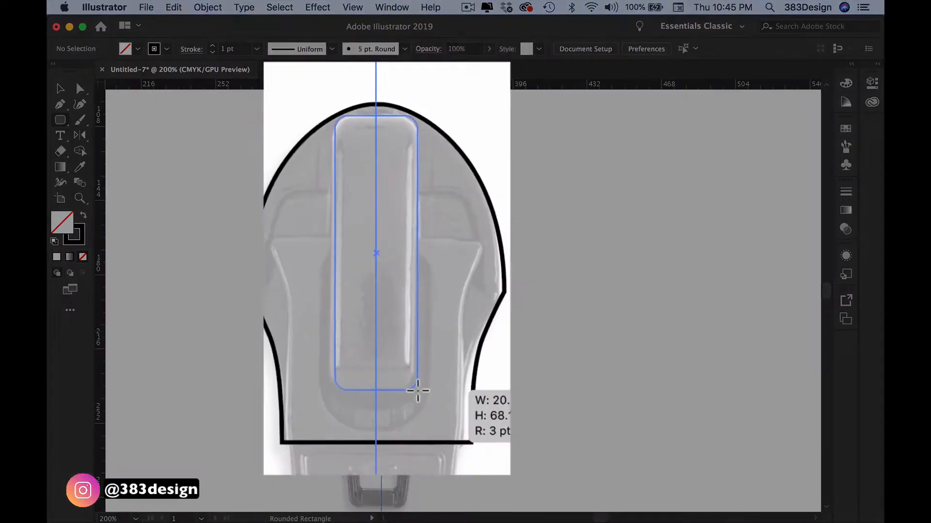
key(up)
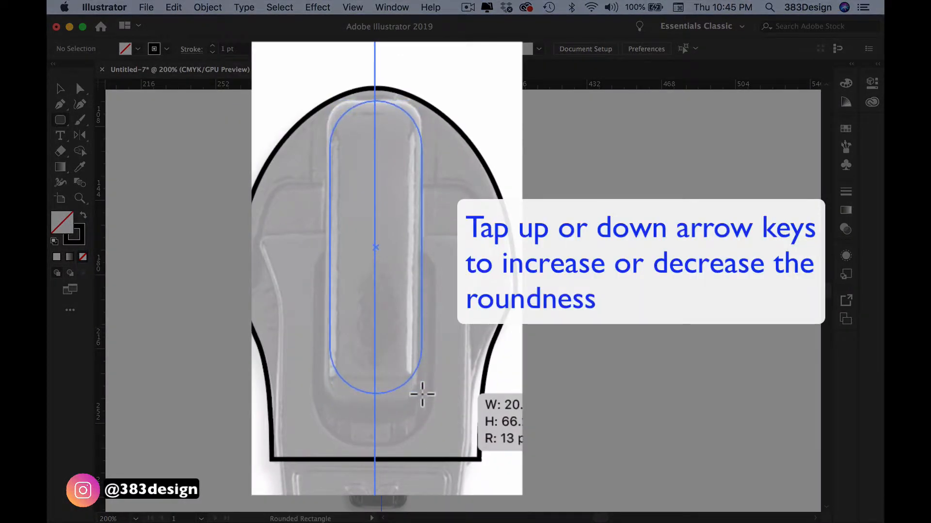
key(Down)
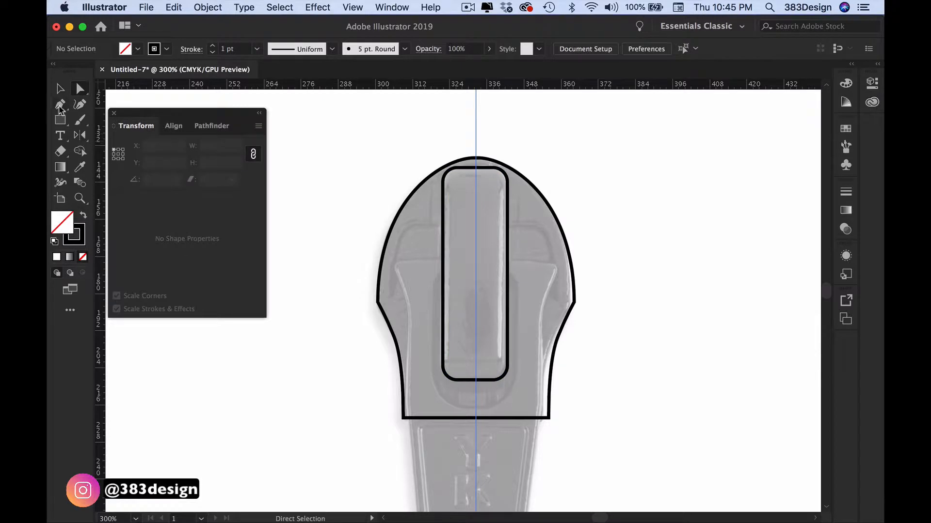
Draw the tapered pull-tab with two rounded openings and hide the photo
click(60, 104)
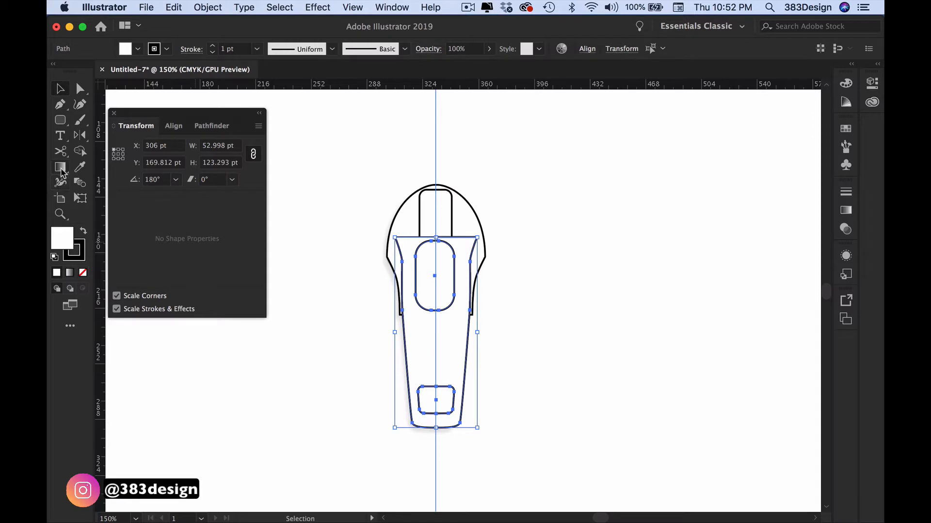
Cut both rounded openings out of the pull-tab with the Shape Builder Tool
click(92, 135)
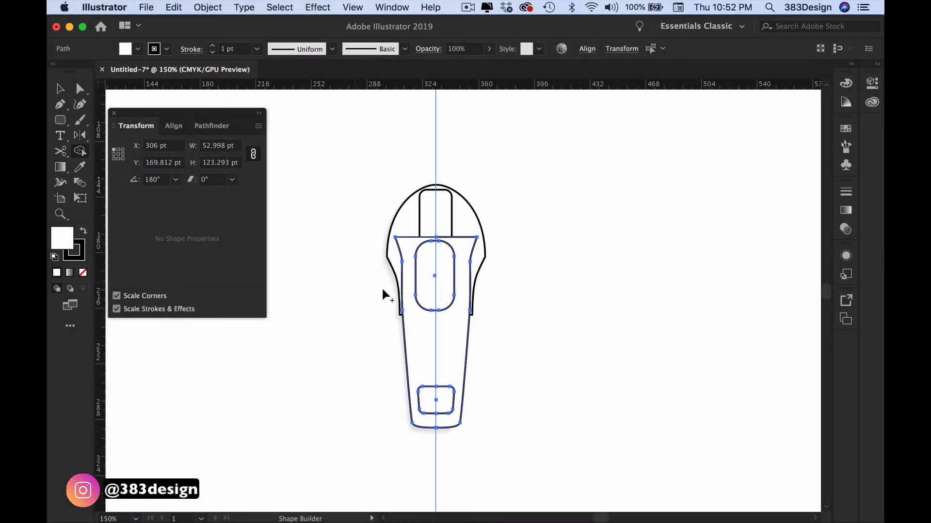
click(435, 276)
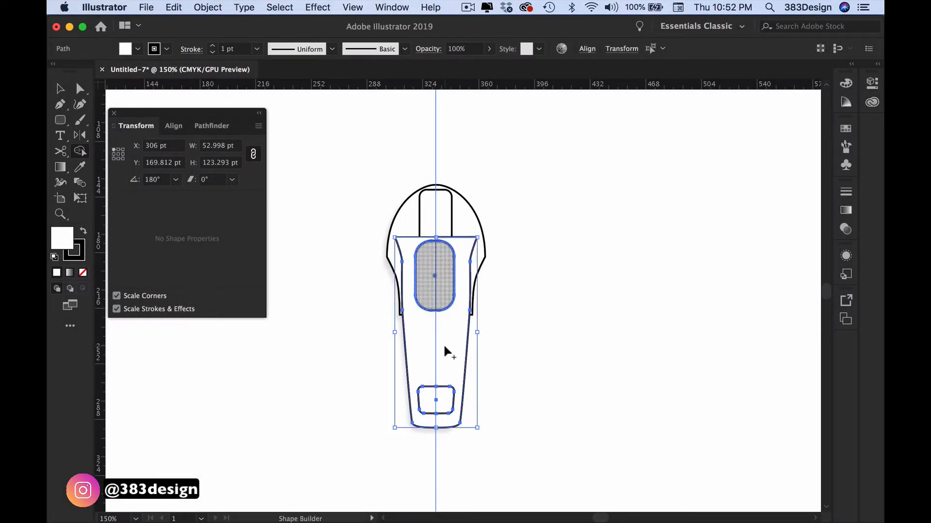
click(436, 401)
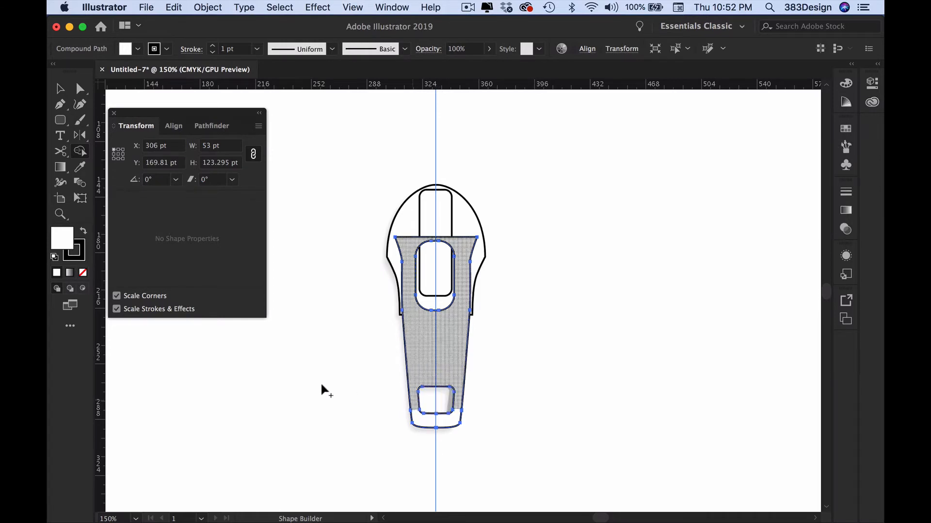
click(59, 88)
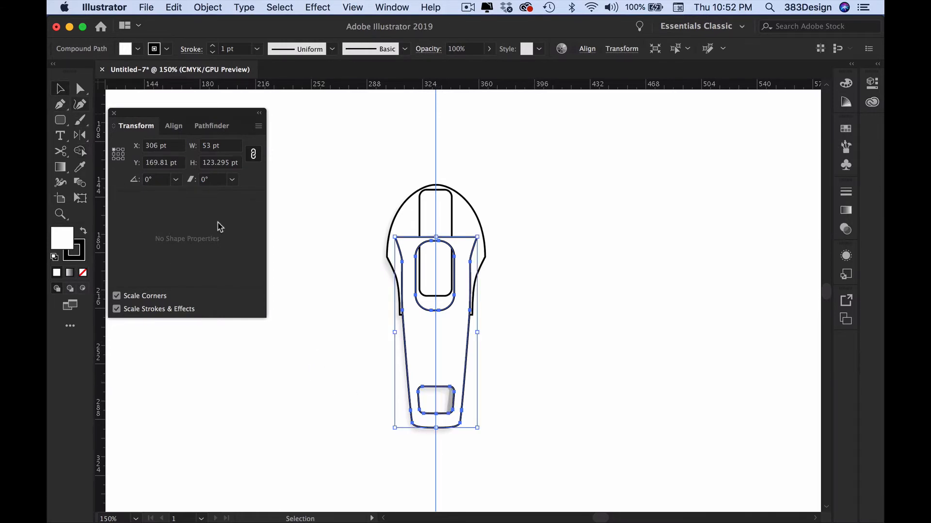
mouse_move(412, 384)
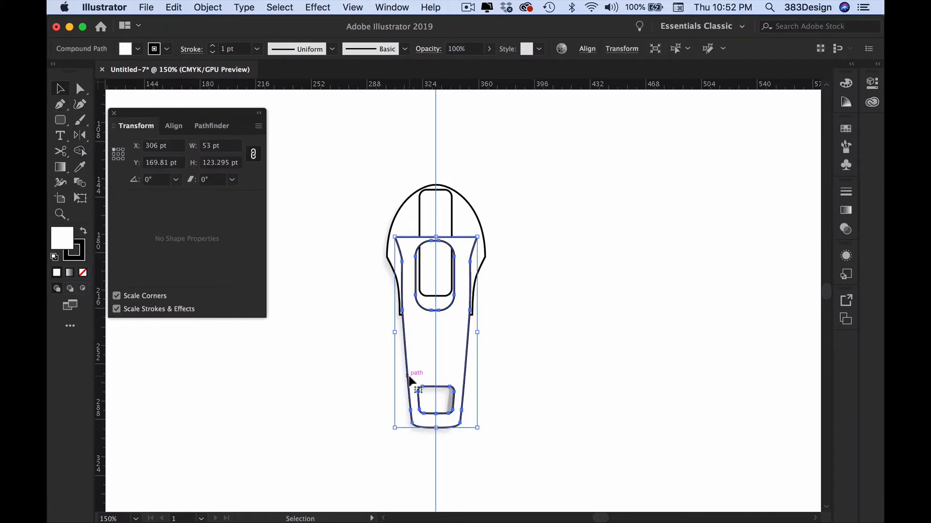
mouse_move(510, 323)
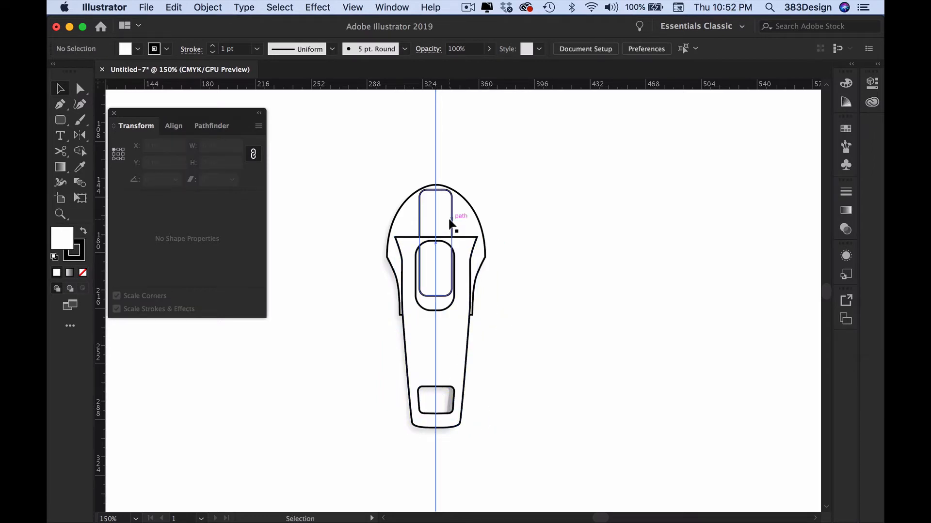
Bring the bridge to the front over the puller and show the CC Libraries panel
right_click(442, 222)
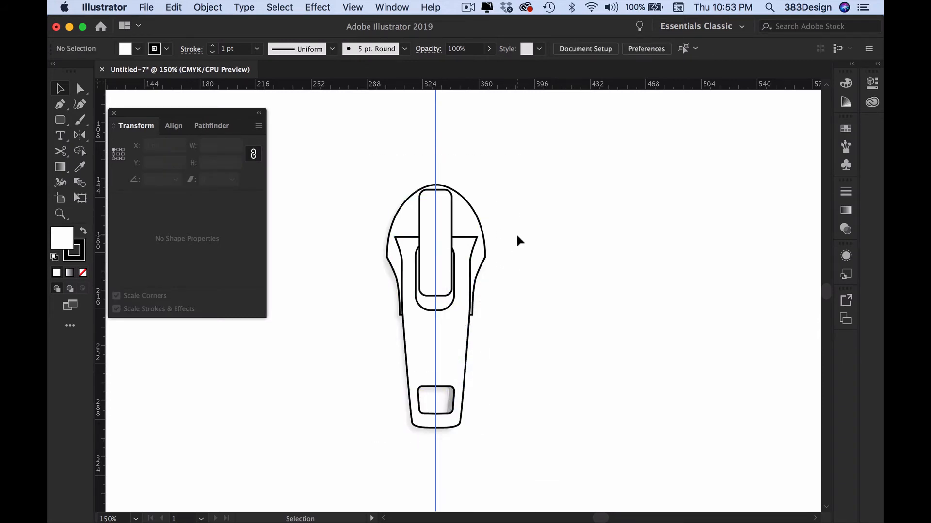
mouse_move(757, 246)
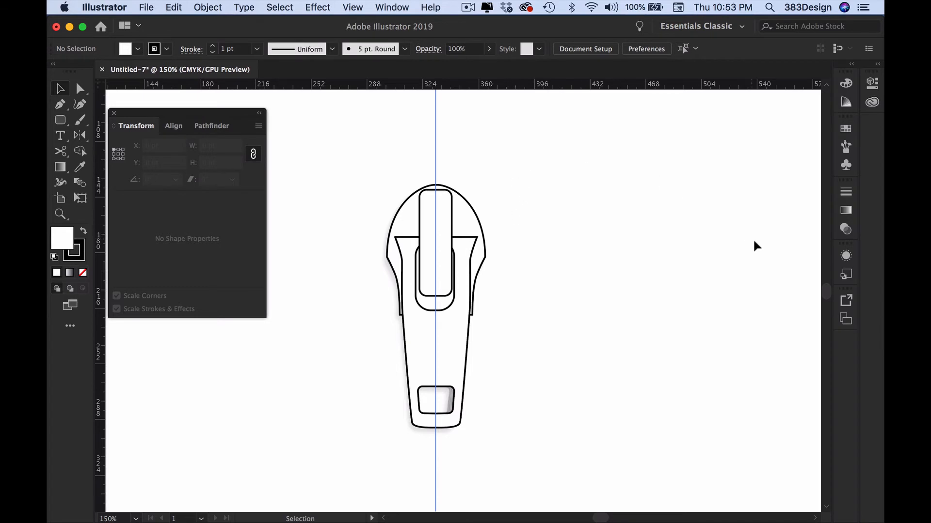
mouse_move(854, 114)
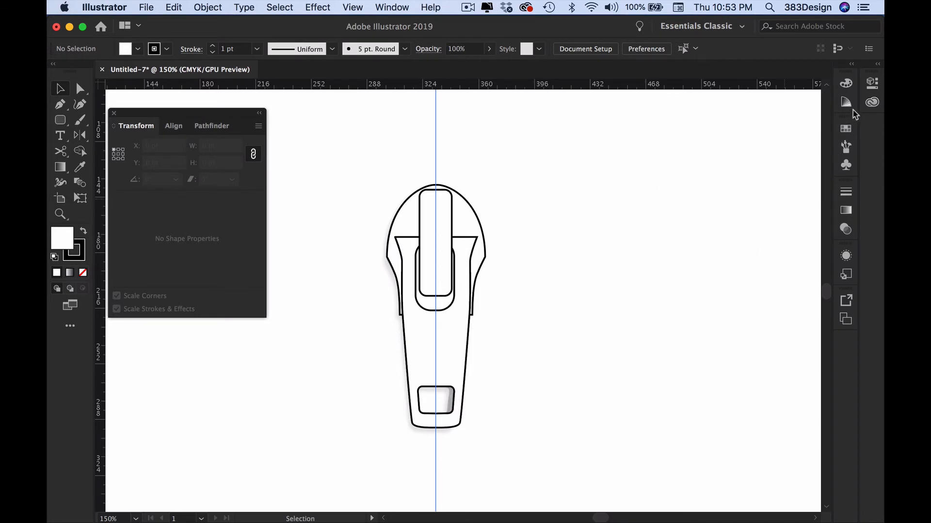
click(872, 101)
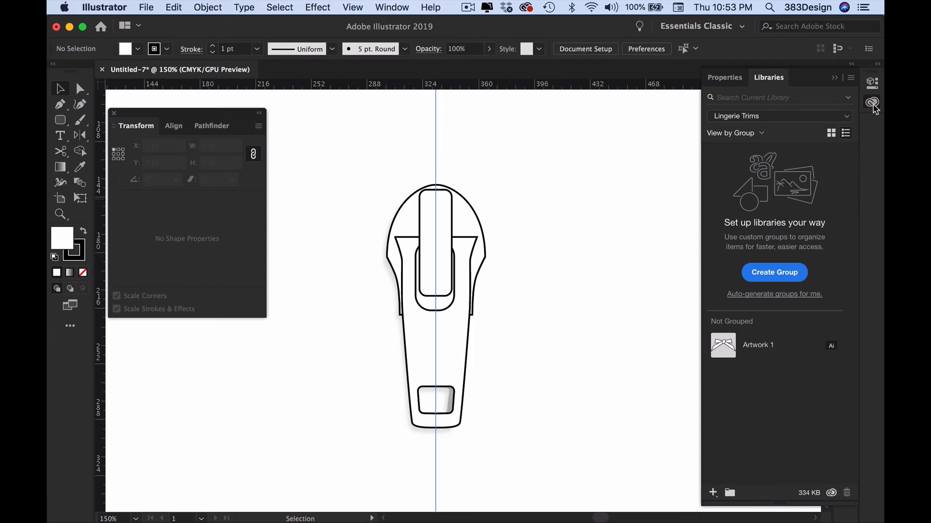